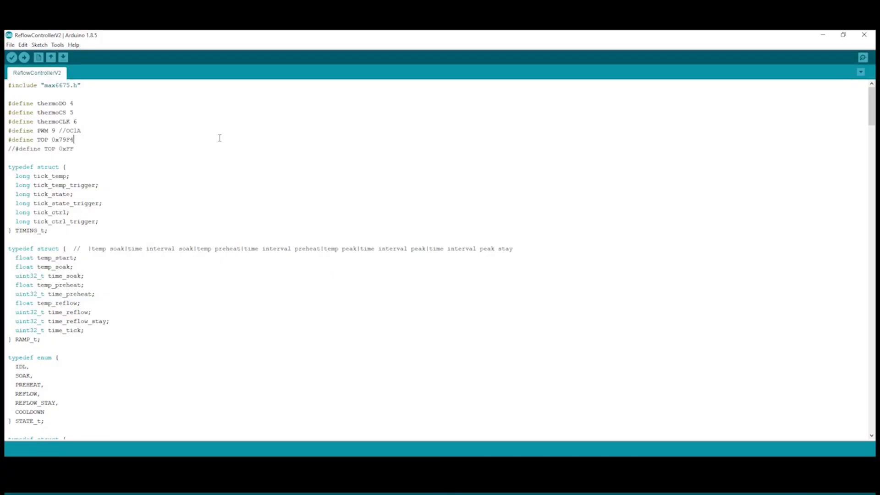
scroll(down, 3)
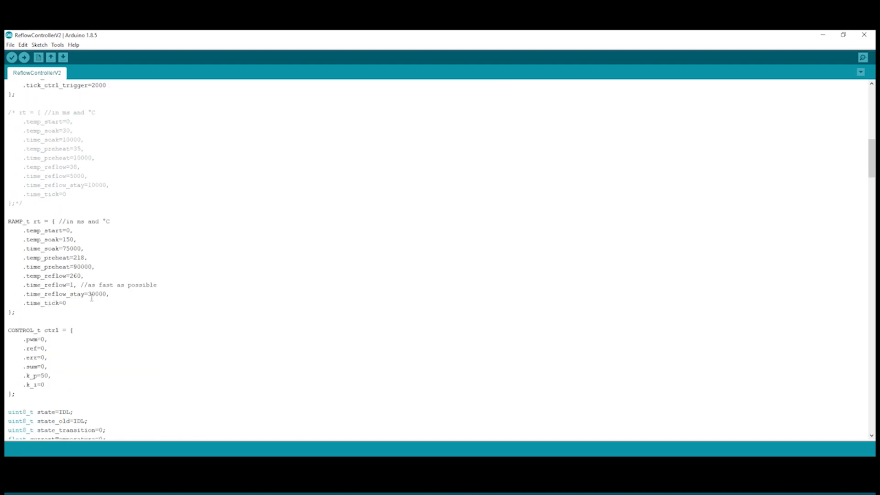
drag(9, 230, 67, 302)
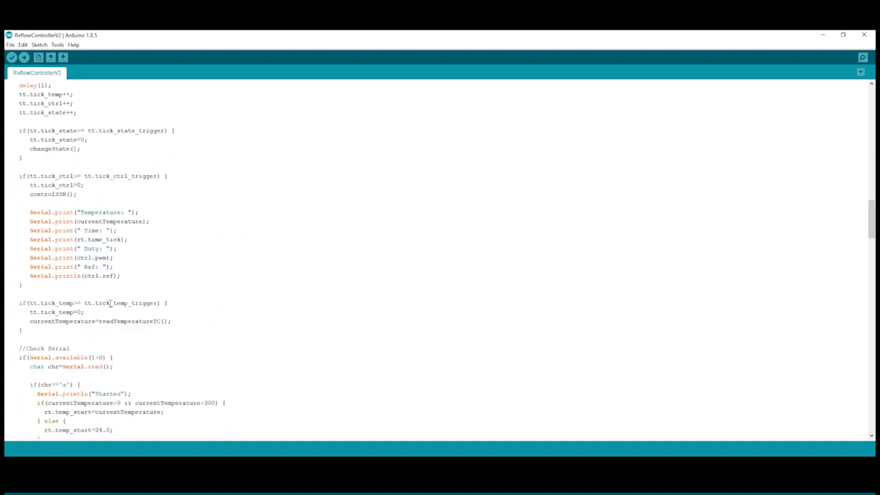
scroll(down, 3)
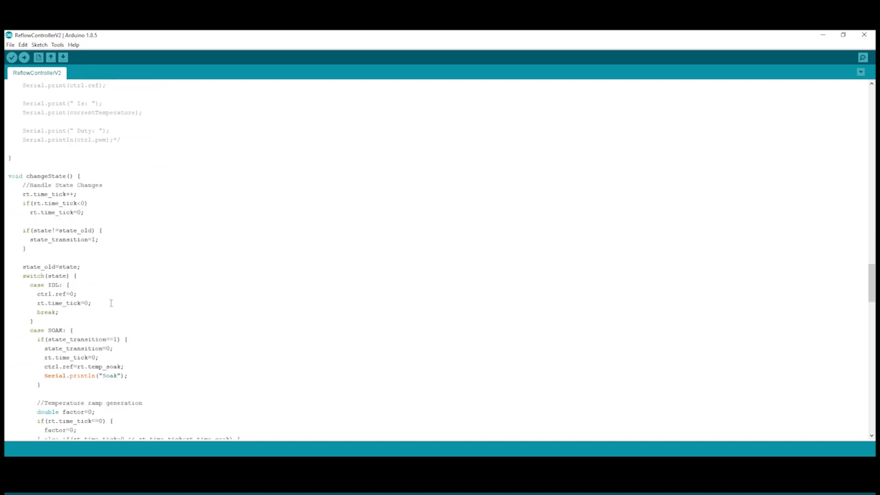
scroll(down, 3)
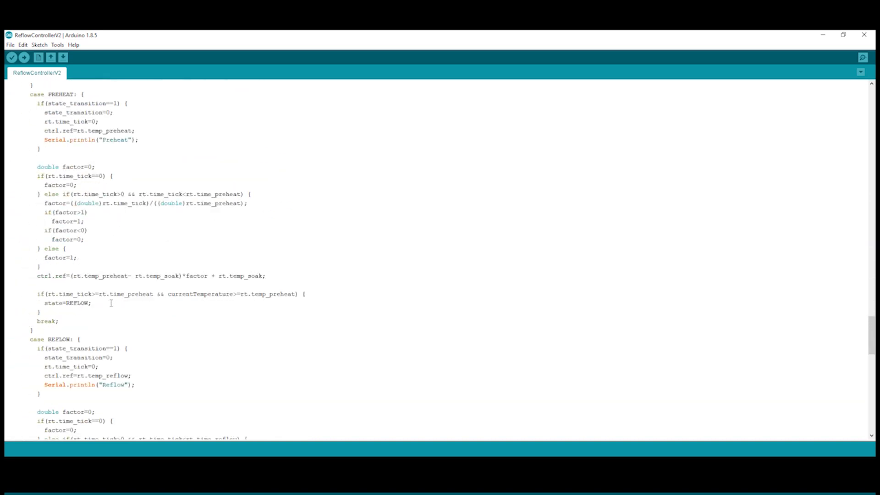
scroll(down, 3)
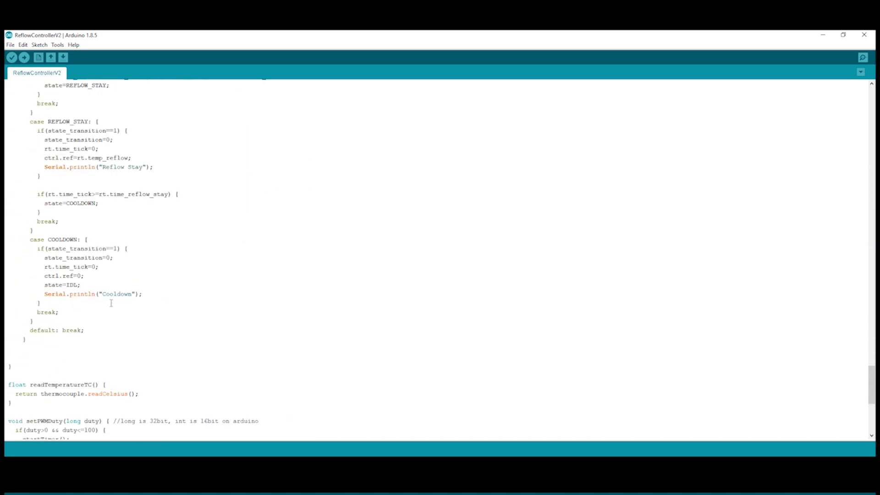
scroll(down, 3)
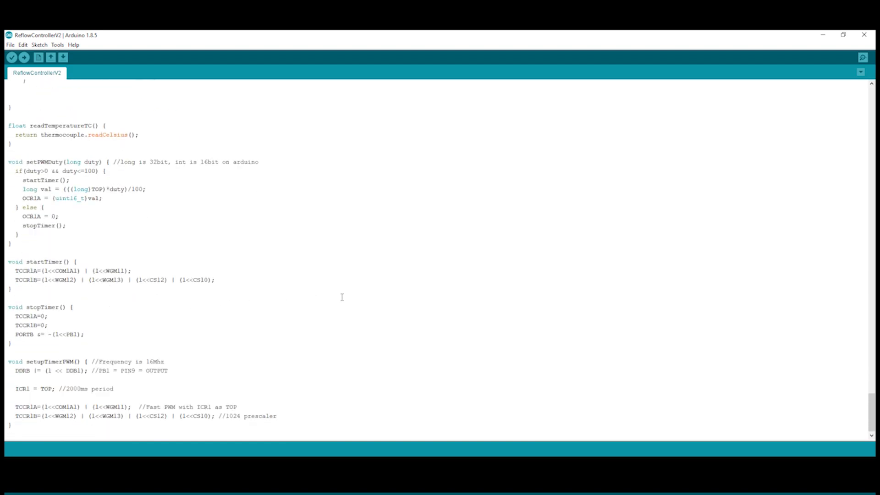